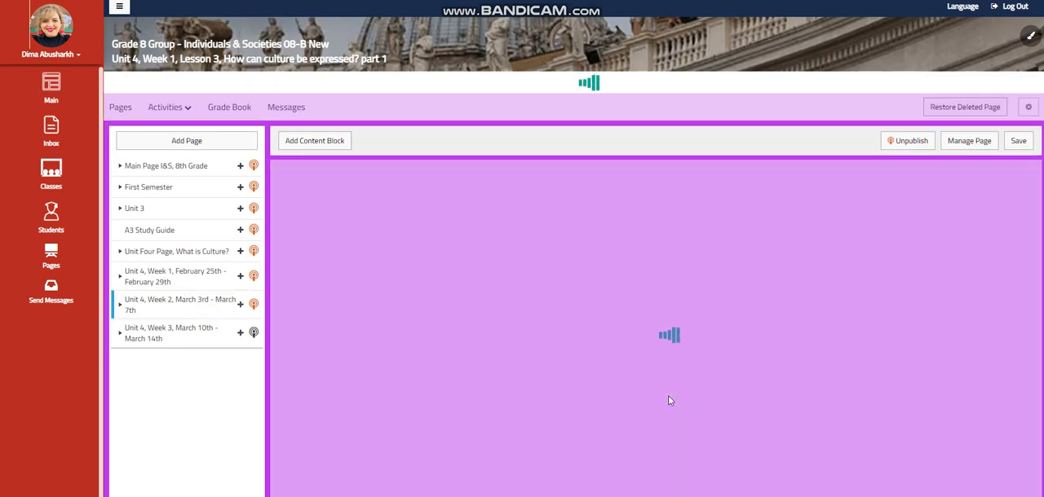
- Expand Unit 4, Week 2 in the page tree and open Lesson 1, Guest Speaker
left_click(121, 282)
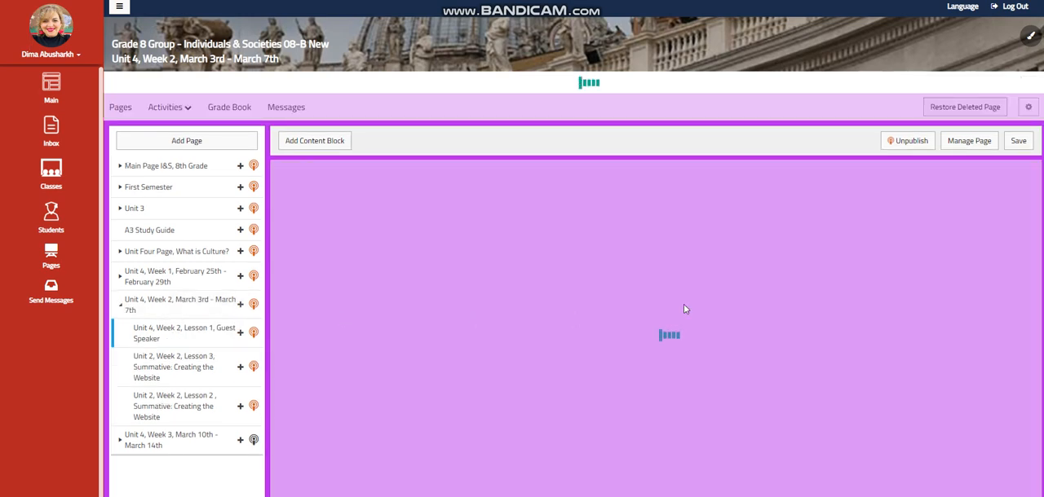
left_click(184, 334)
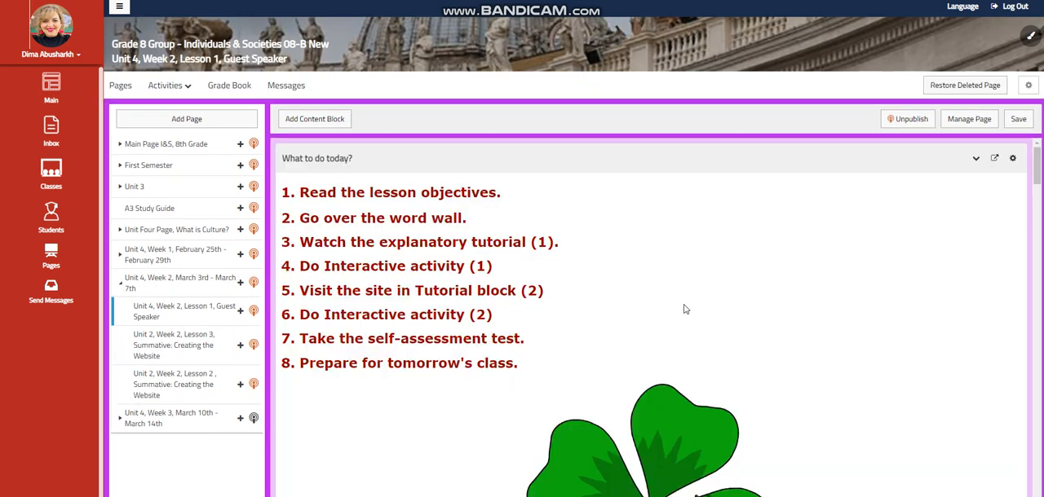
- Scroll past the clover image to the Guest Speaker page's Lesson Objectives block
scroll("down", 3)
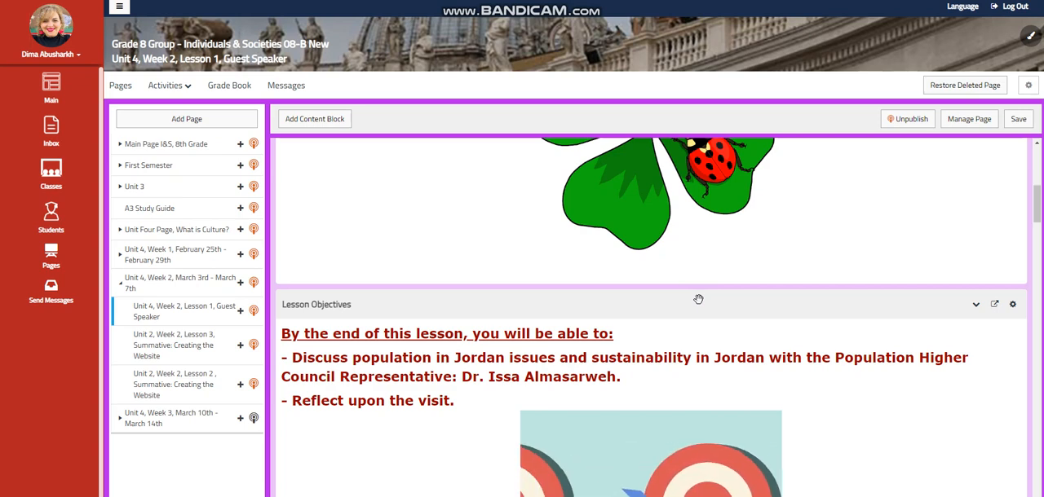
scroll("down", 3)
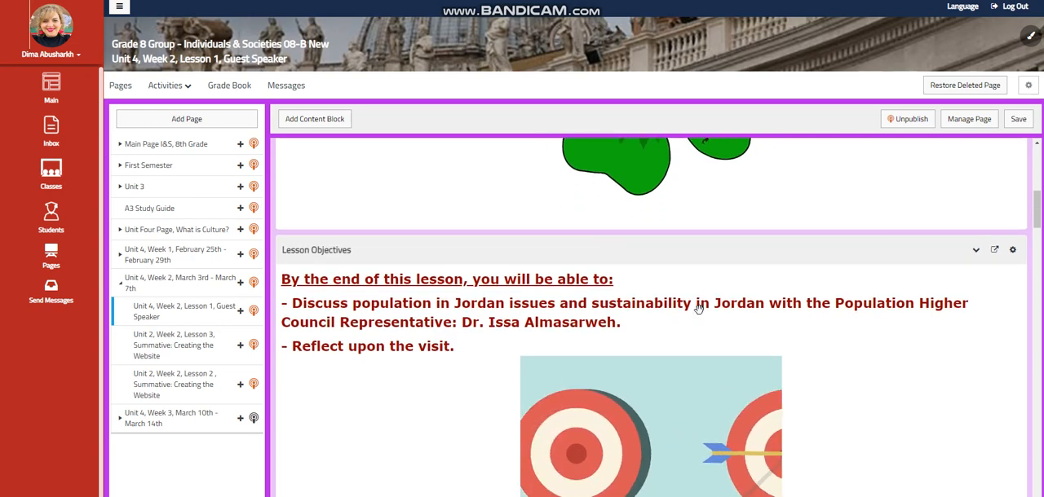
- Scroll to the Word Wall terms: guest speaker, population, Jordan, sustainable development
scroll("down", 3)
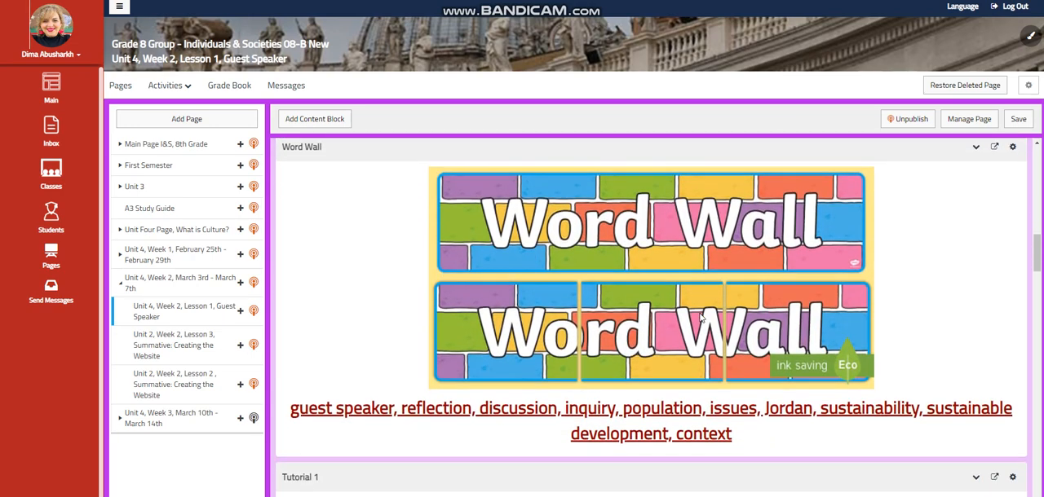
mouse_move(773, 350)
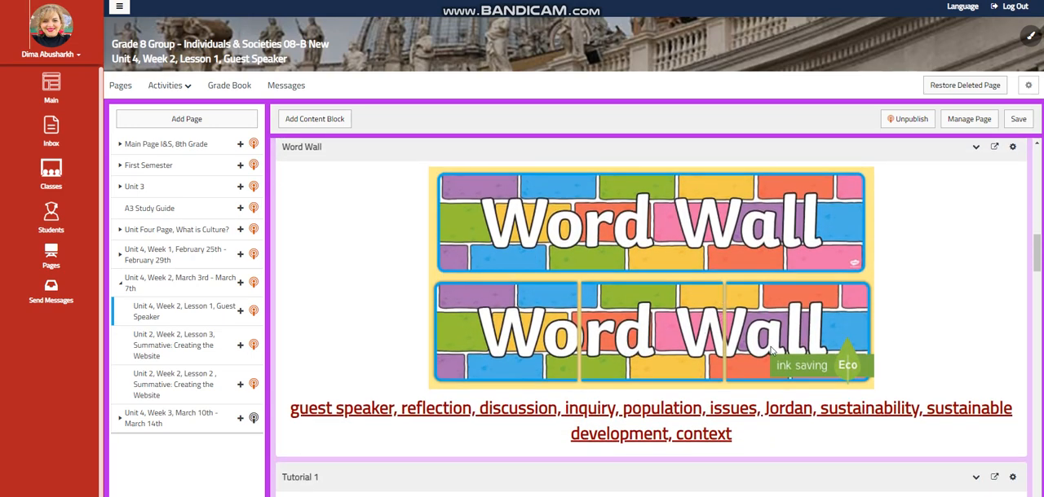
mouse_move(711, 355)
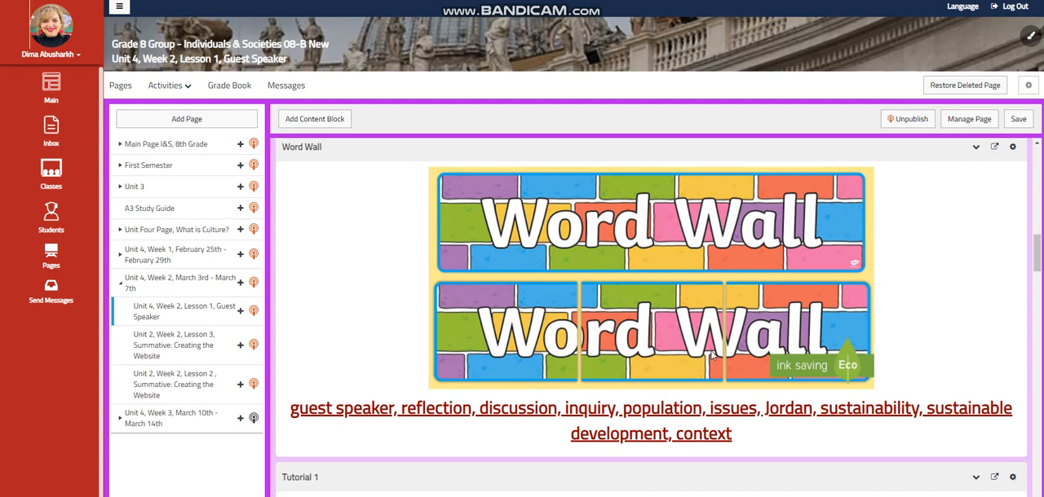
mouse_move(856, 354)
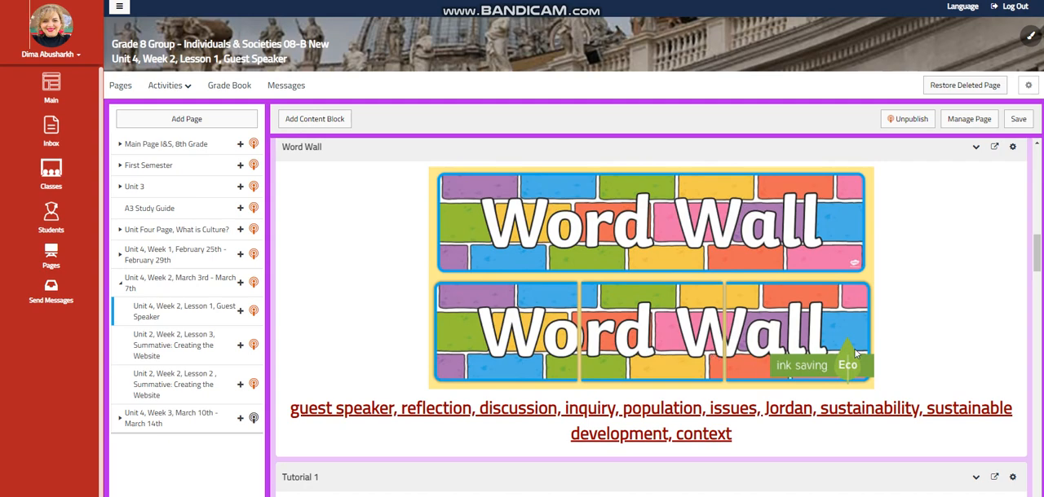
mouse_move(938, 353)
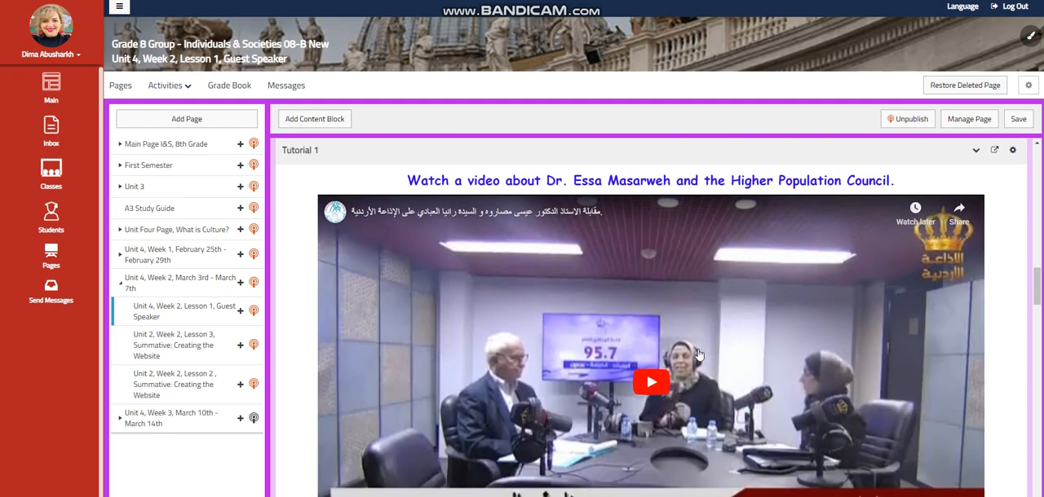
mouse_move(843, 241)
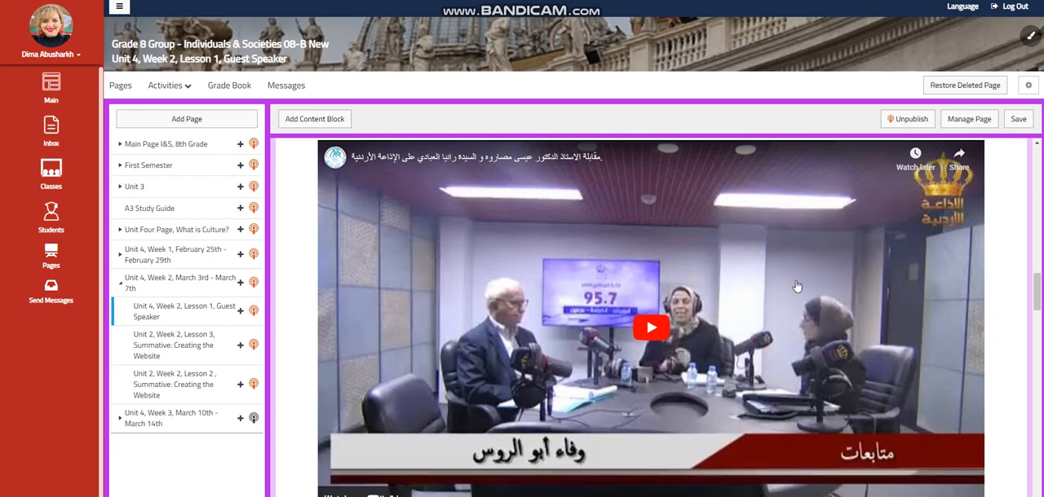
- Scroll past the HPC Interactive Activity #1 to the Tutorial #2 reflection video
scroll("down", 3)
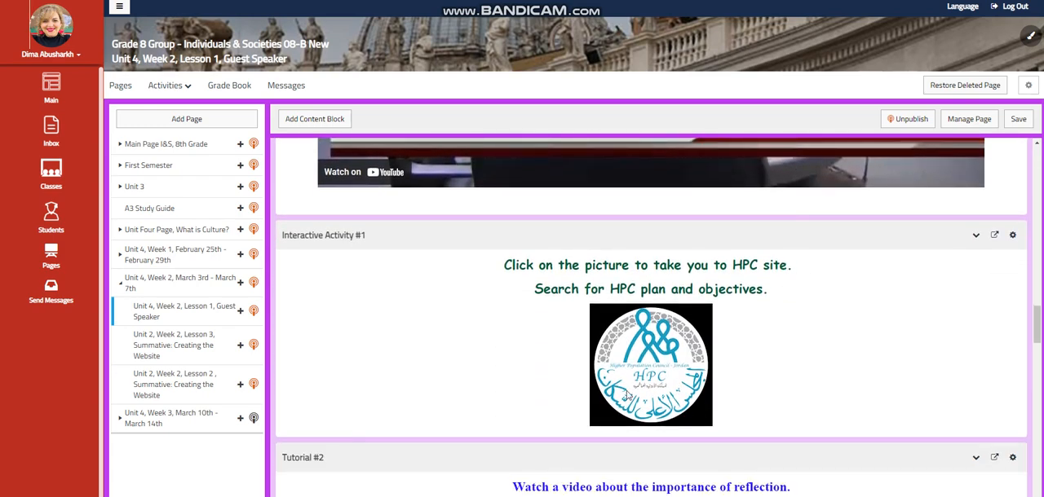
mouse_move(764, 327)
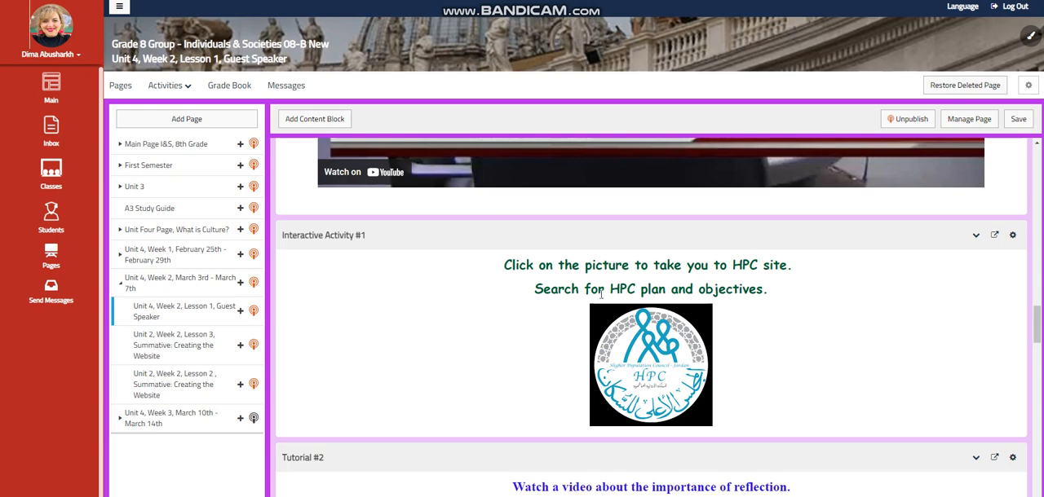
mouse_move(709, 337)
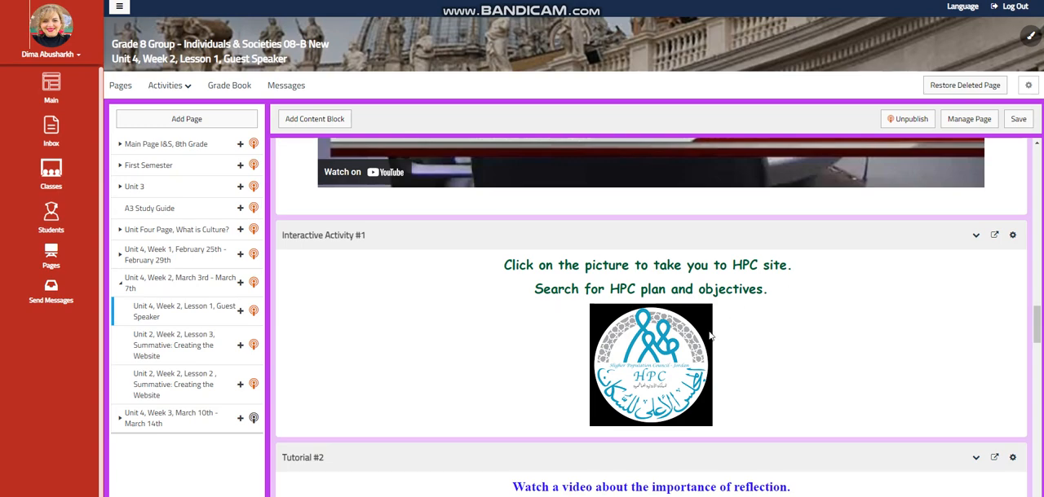
scroll("down", 3)
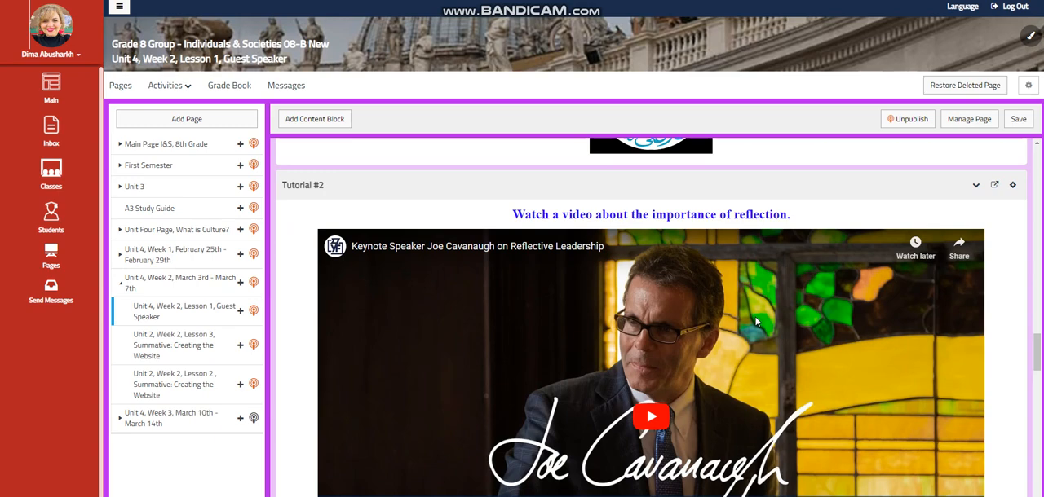
mouse_move(605, 248)
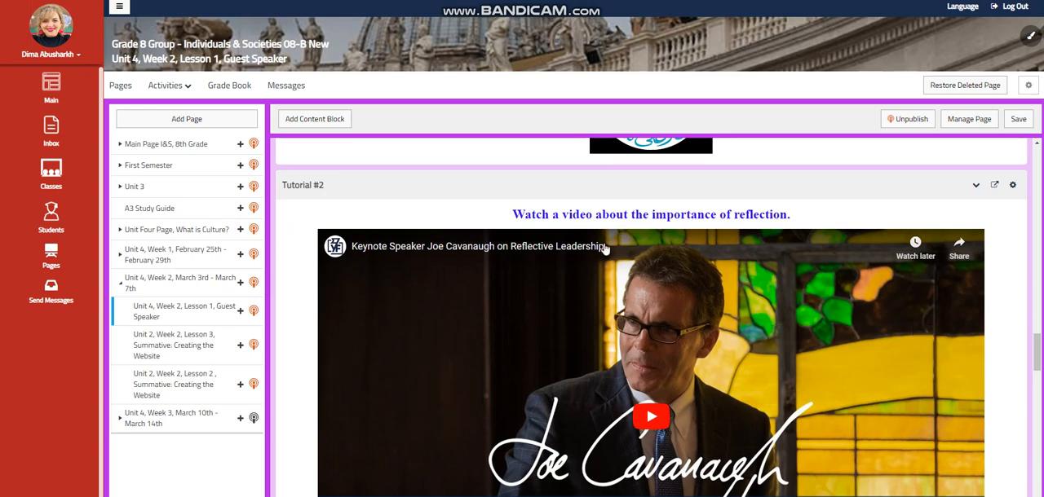
- Scroll past the exit-ticket padlet to Further Practice and the Challenging Question
scroll("down", 3)
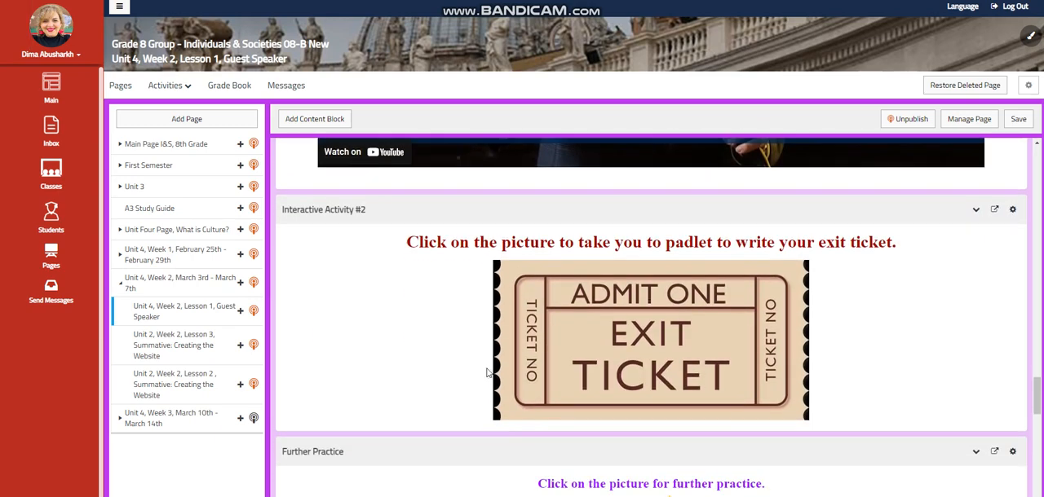
mouse_move(624, 298)
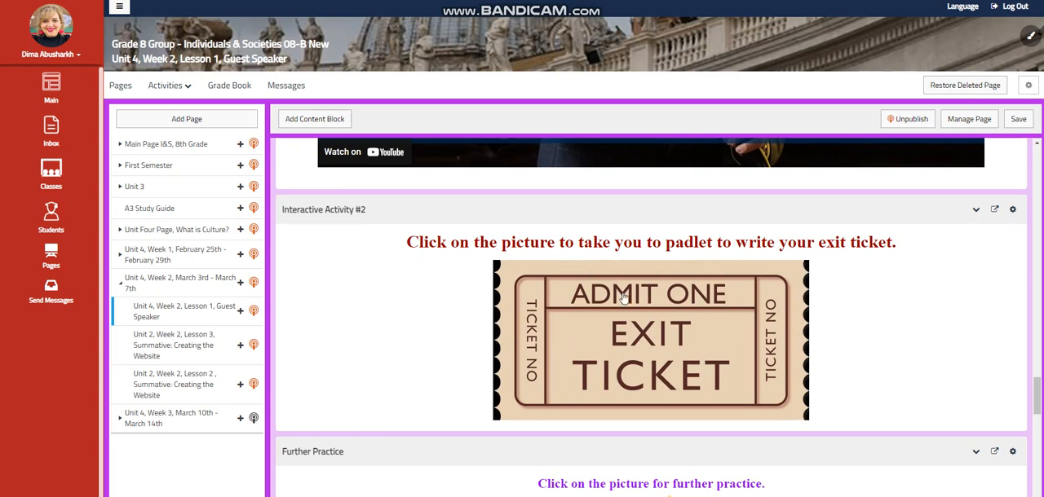
mouse_move(578, 246)
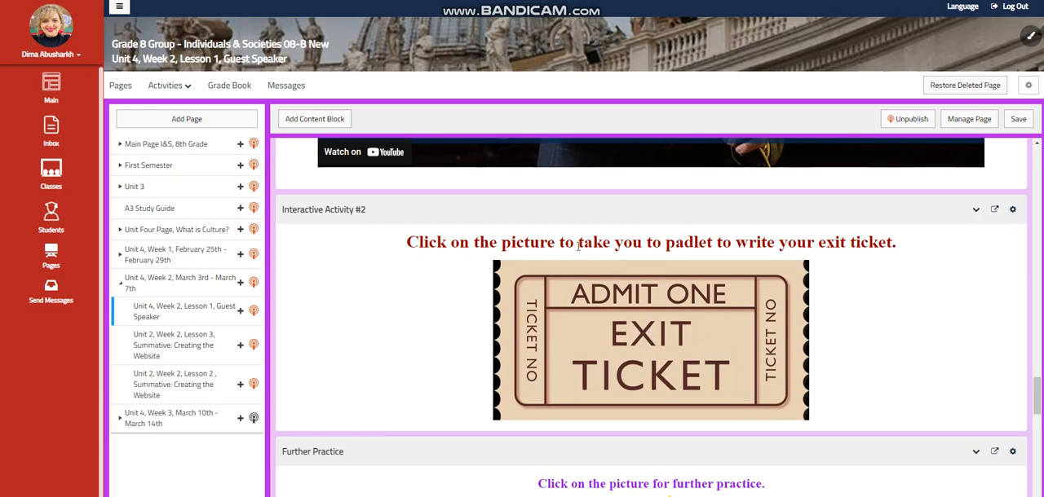
scroll("down", 3)
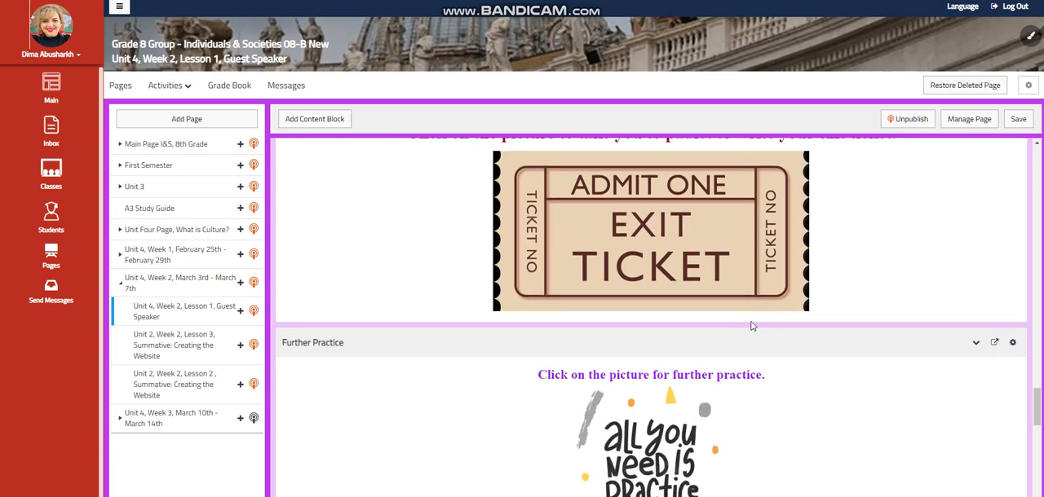
scroll("up", 3)
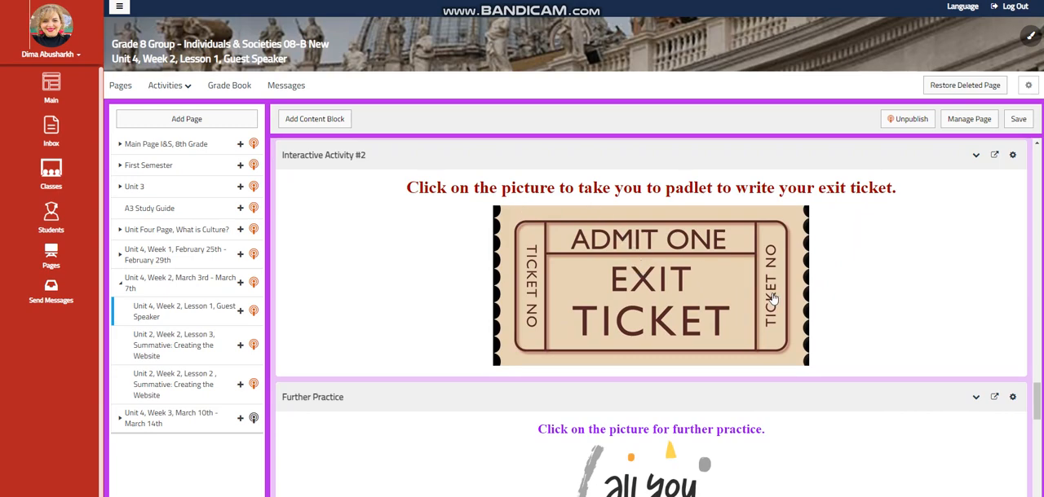
scroll("down", 3)
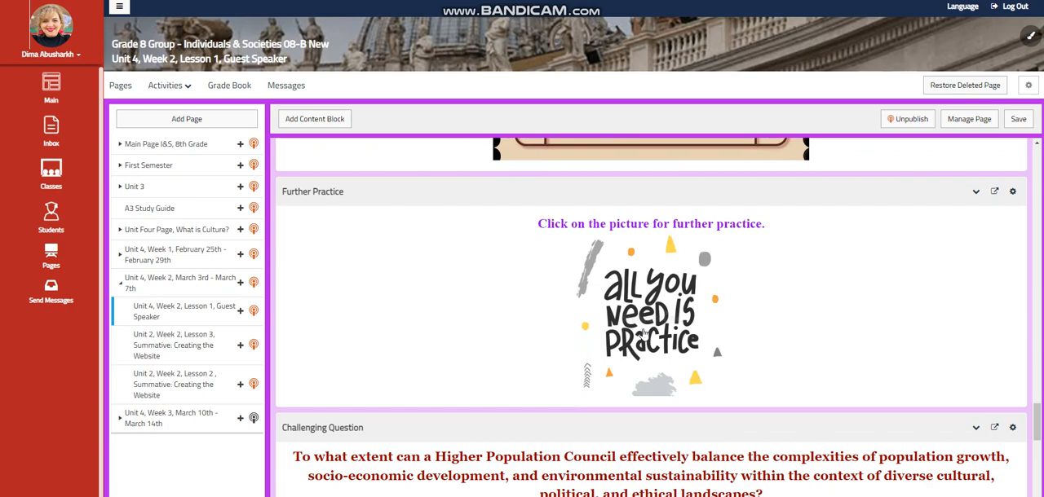
- Show the full Challenging Question on balancing population growth and sustainability
scroll("down", 3)
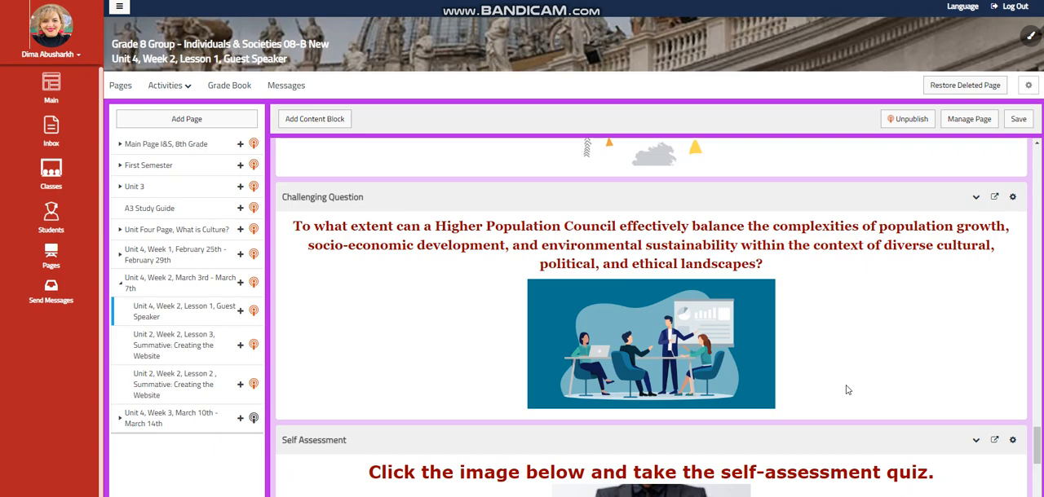
mouse_move(866, 350)
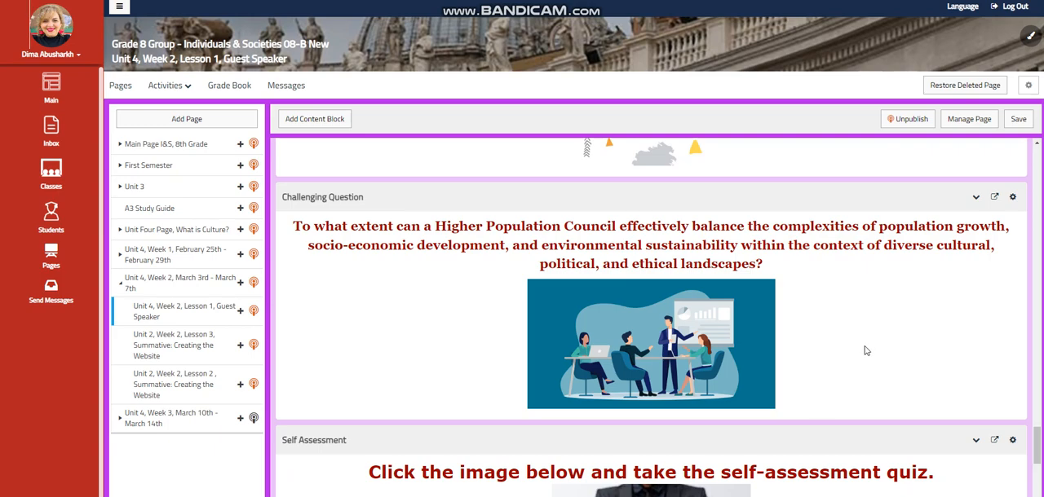
- Scroll through the Self Assessment quiz to the What to do tomorrow? revision block
scroll("down", 3)
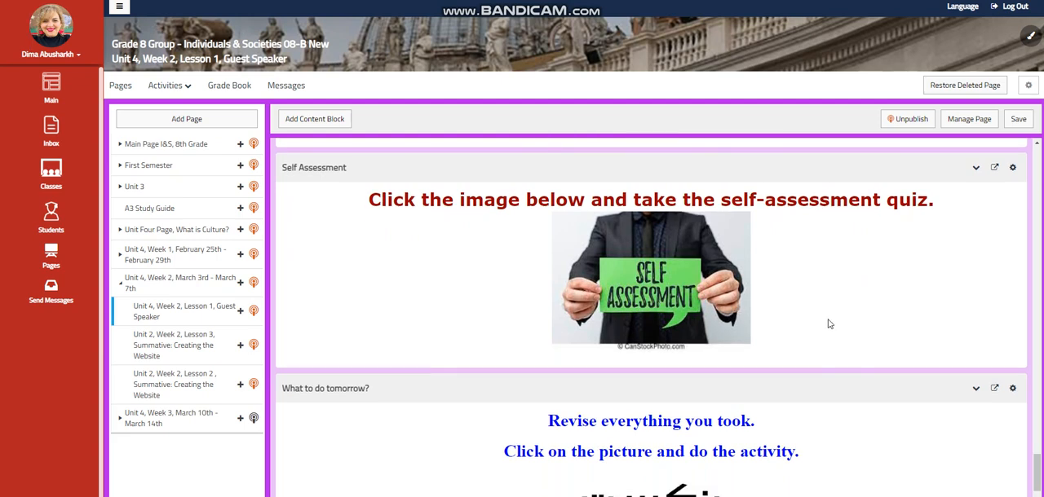
scroll("down", 3)
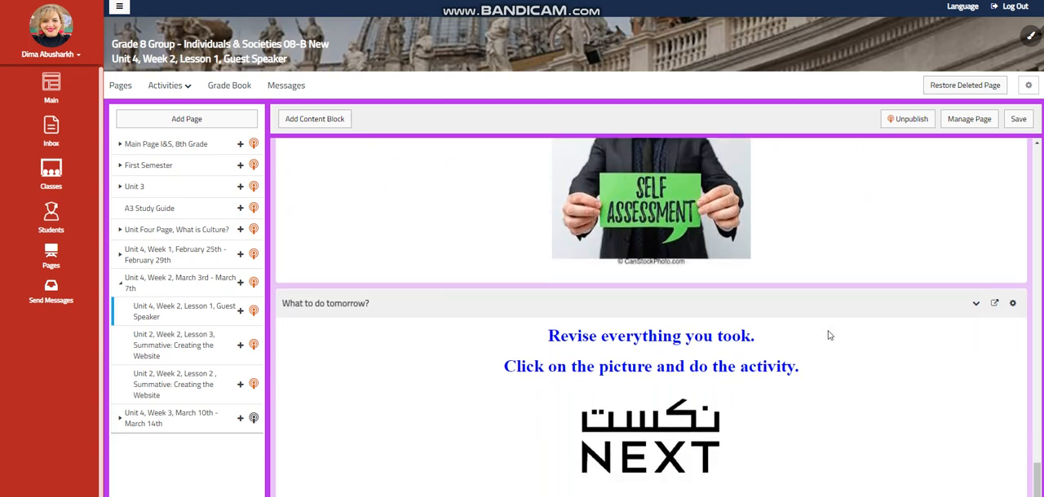
mouse_move(793, 348)
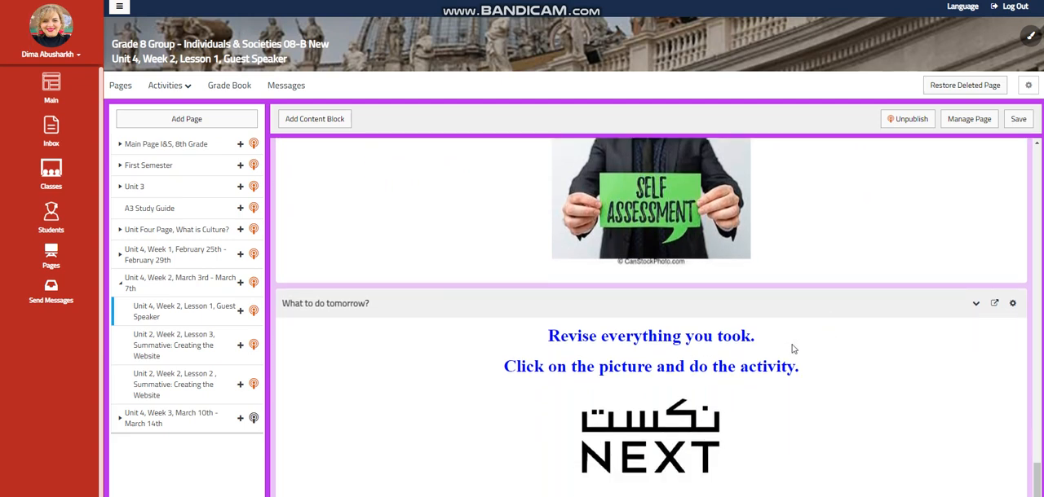
mouse_move(644, 454)
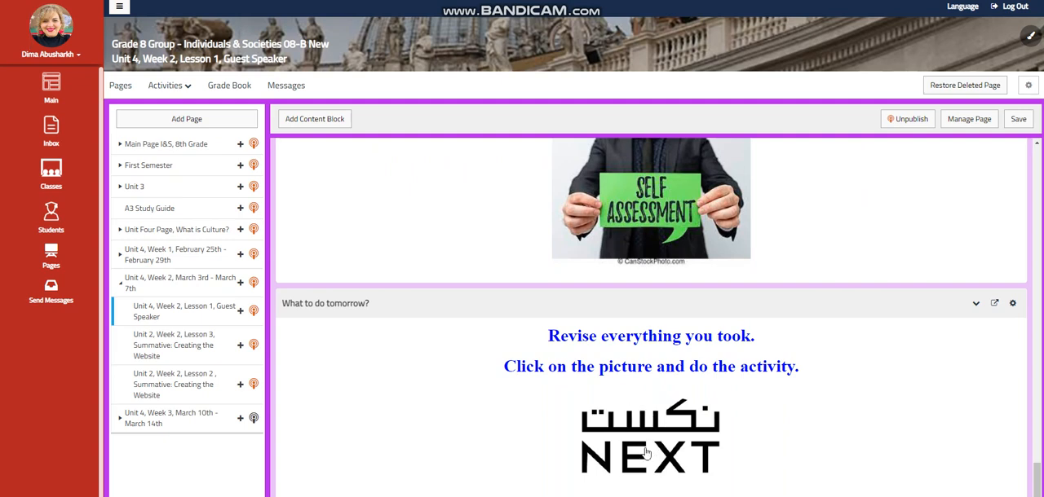
mouse_move(163, 396)
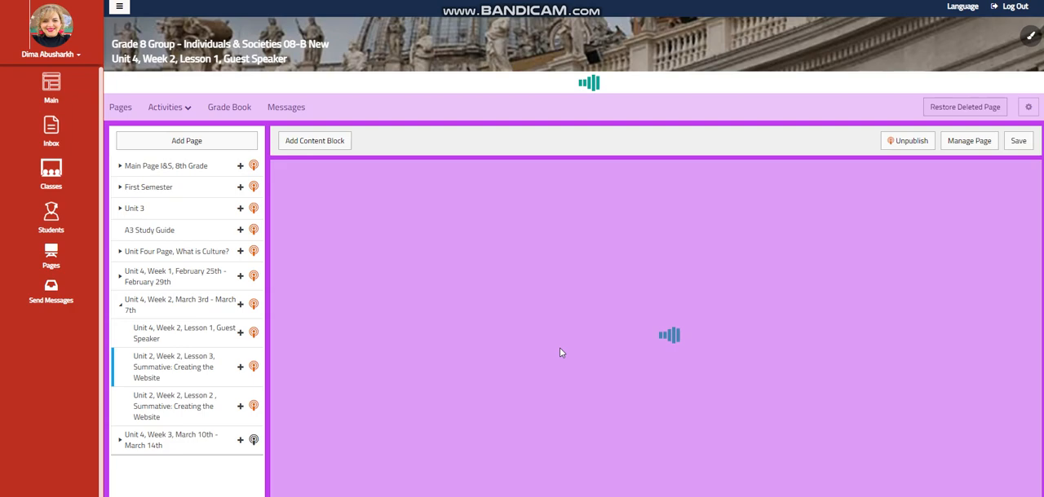
- Open the Creating the Website lesson and scroll past the Blogger tutorial to the Website Design activity
left_click(174, 367)
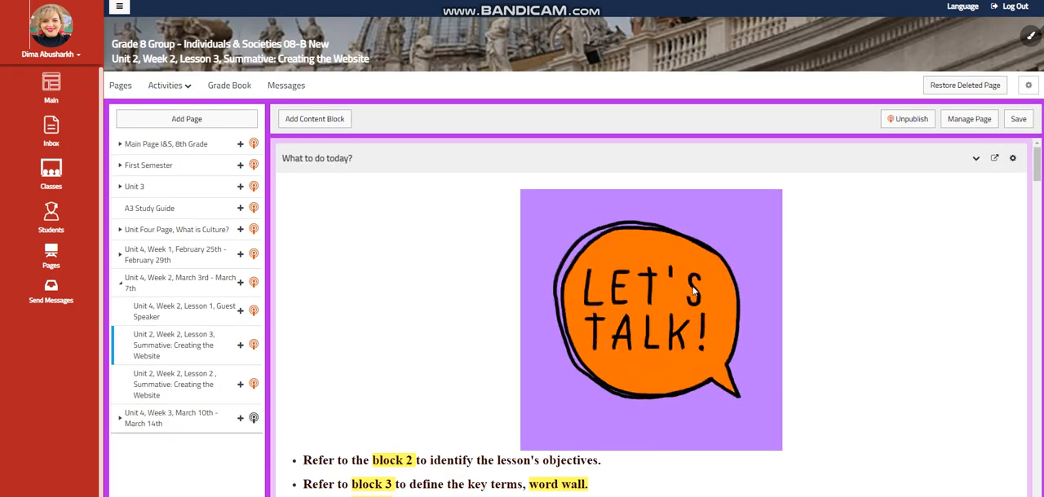
mouse_move(670, 287)
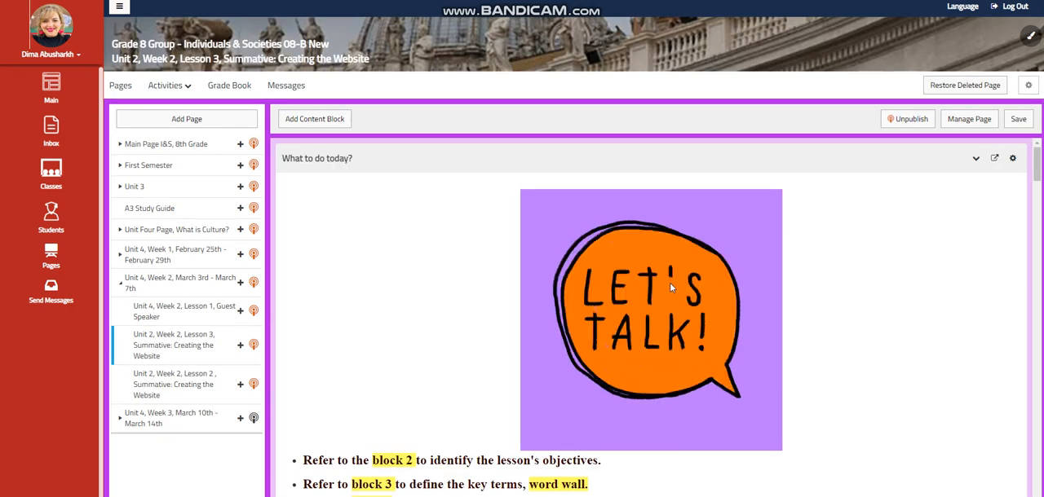
mouse_move(869, 250)
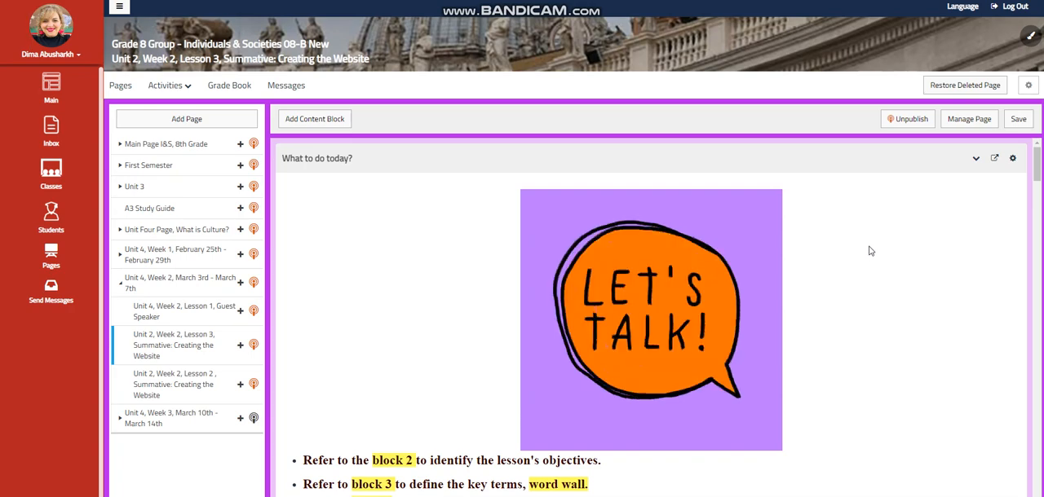
mouse_move(844, 278)
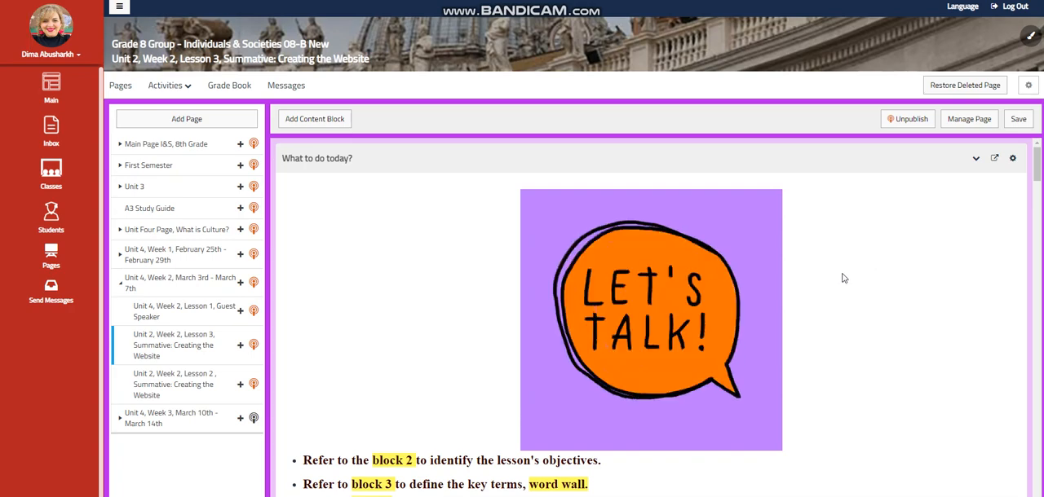
scroll("down", 3)
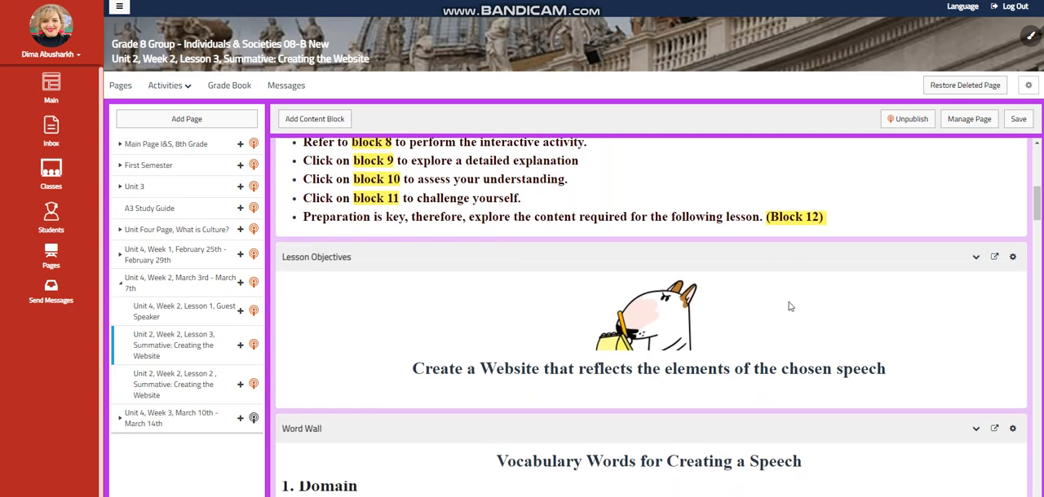
scroll("down", 3)
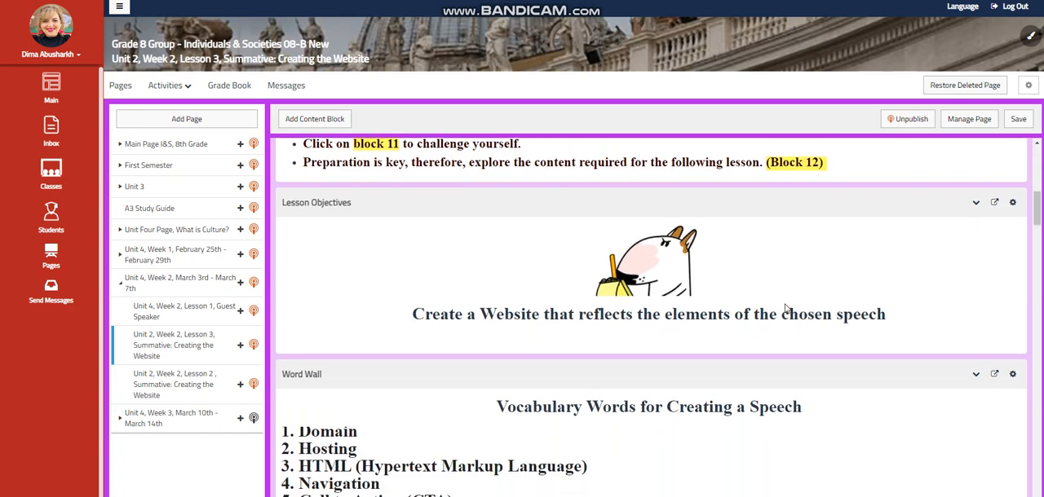
scroll("down", 3)
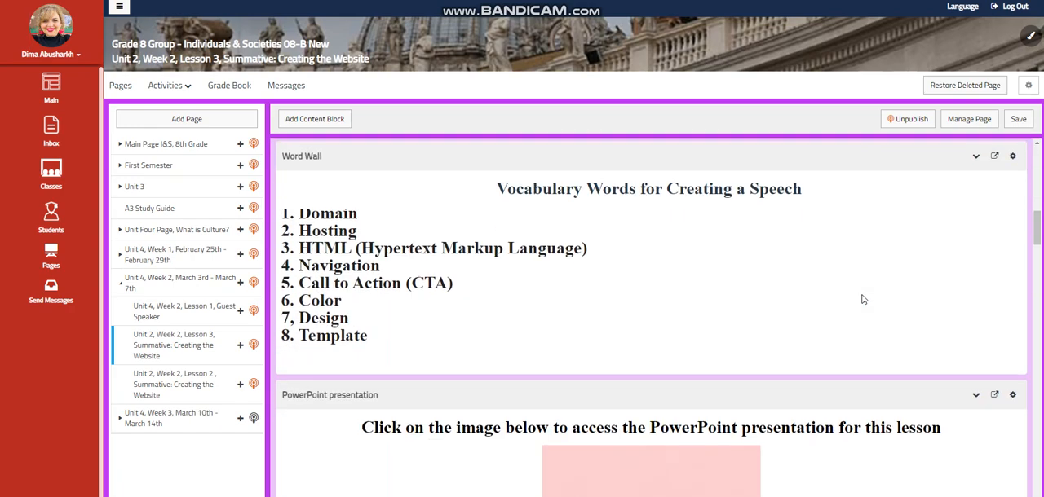
scroll("down", 3)
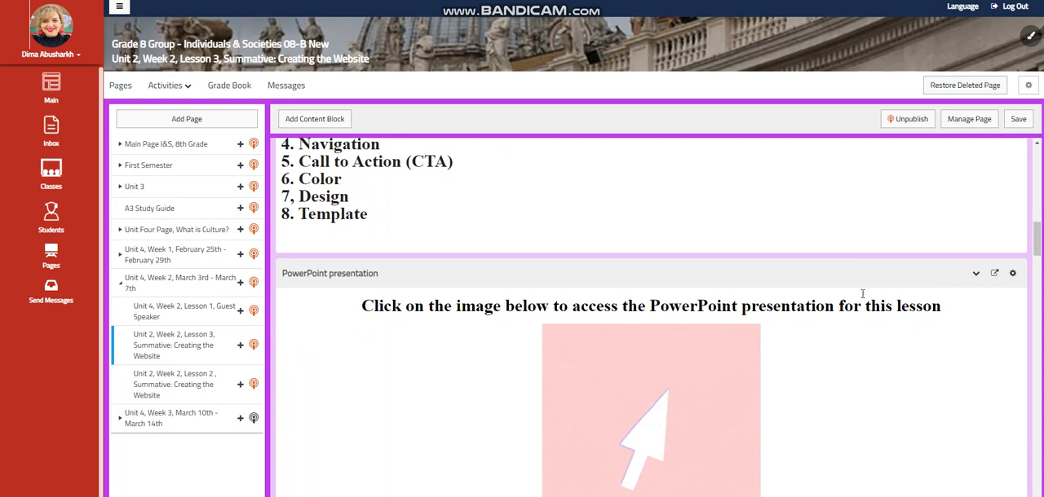
scroll("down", 3)
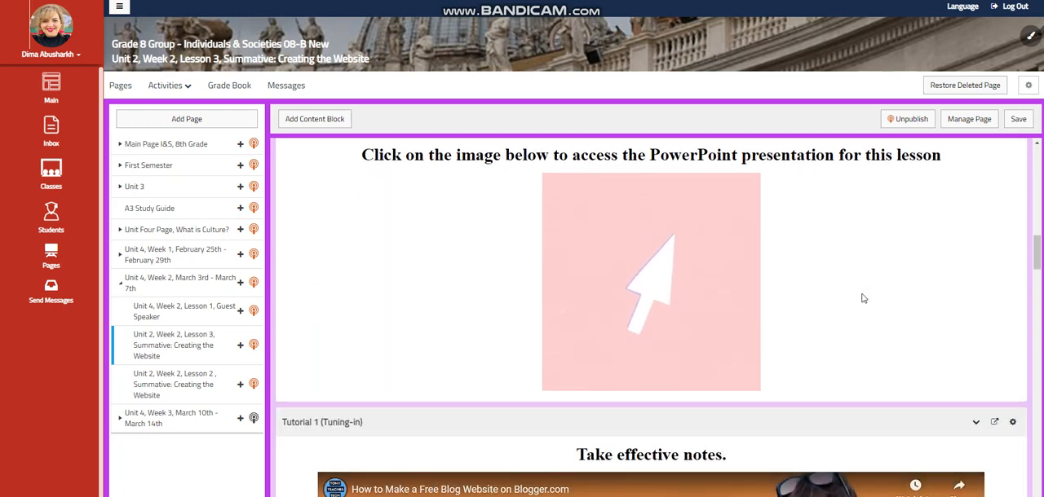
scroll("down", 3)
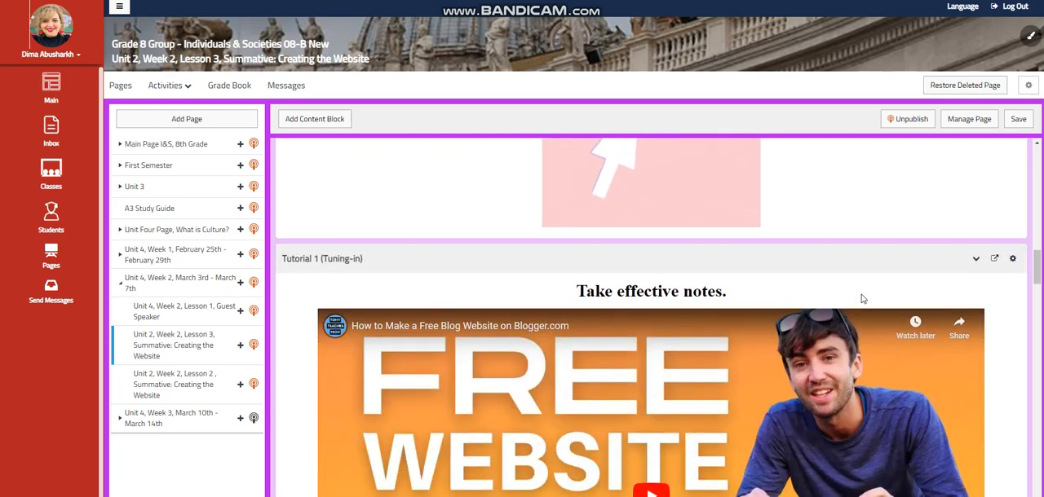
scroll("down", 3)
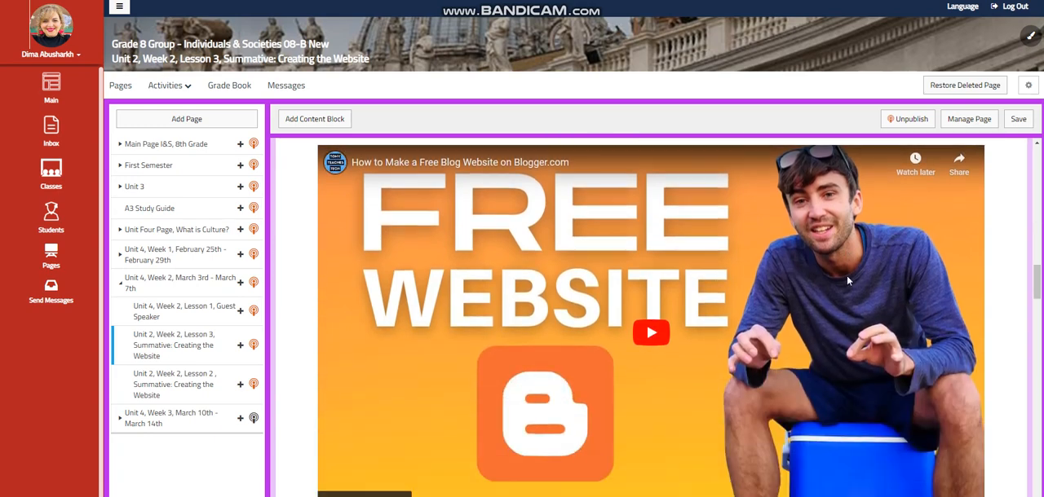
scroll("down", 3)
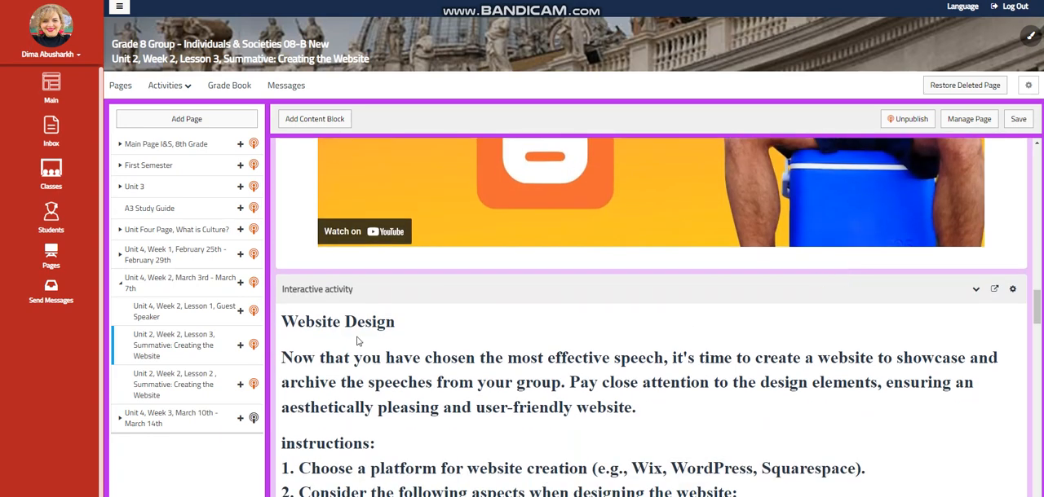
- Scroll through the Website Design instructions and link submission step to Tutorial 2
scroll("down", 3)
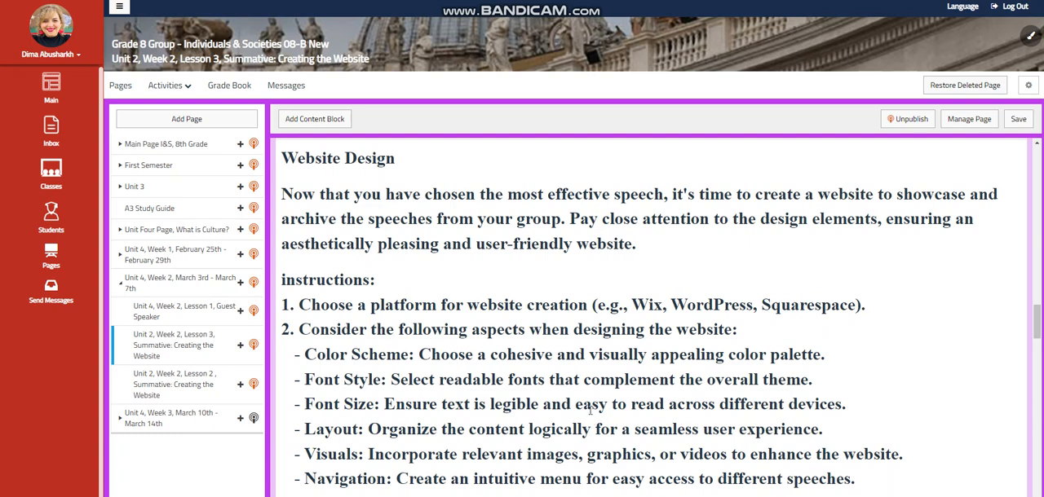
scroll("down", 3)
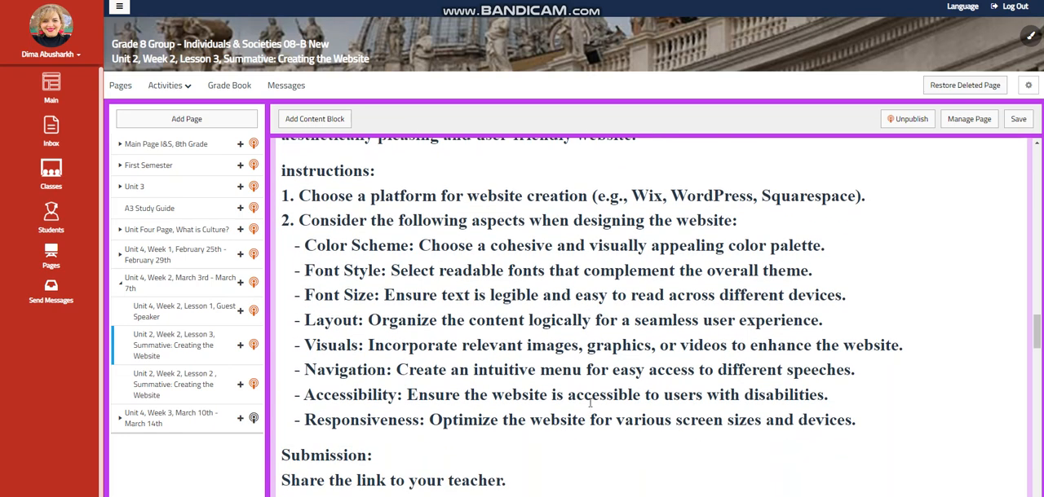
mouse_move(333, 286)
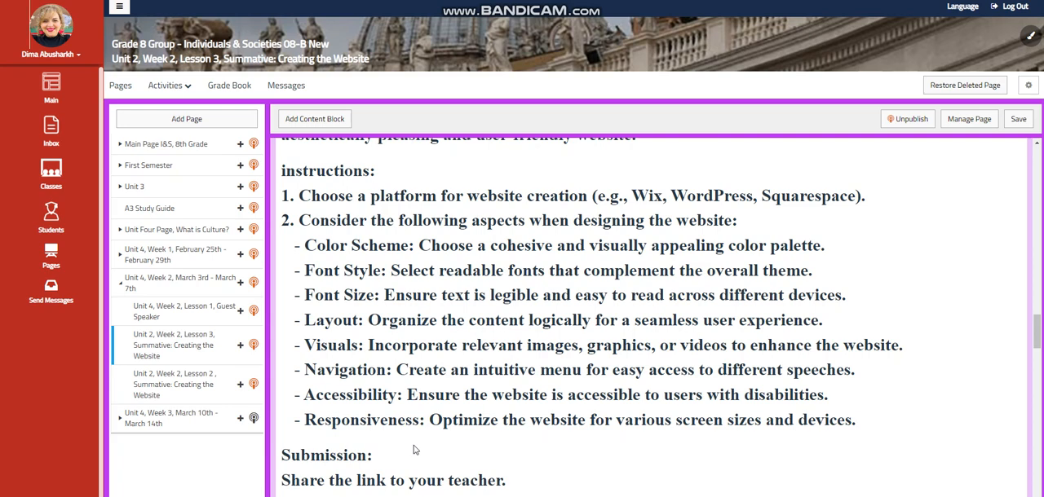
mouse_move(394, 359)
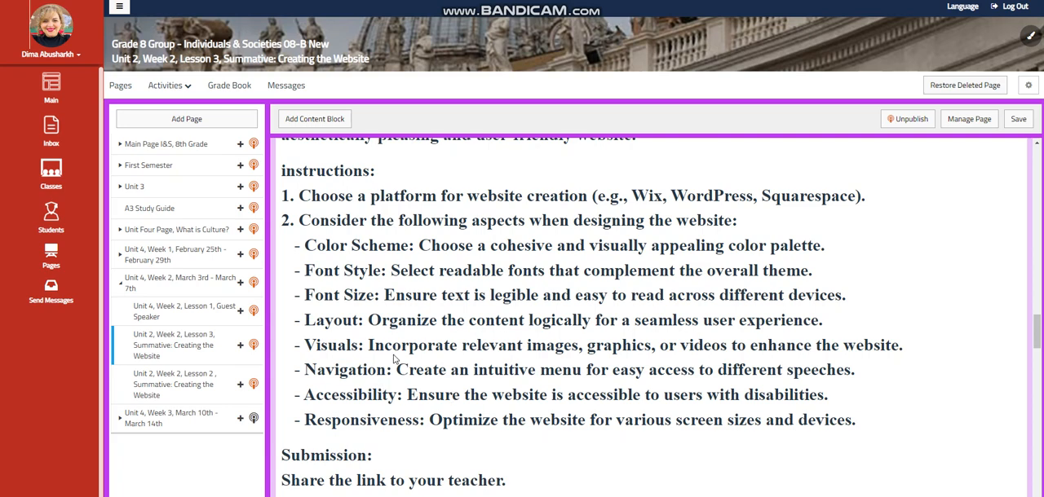
scroll("down", 3)
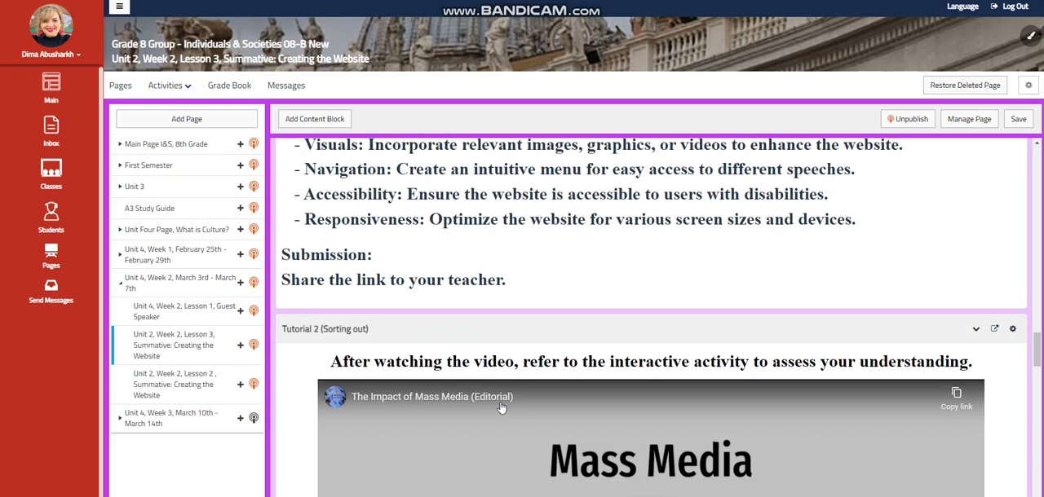
- Scroll through Tutorial 2, Further Explanation, Reflection and Challenging Questions to What to do next
scroll("up", 3)
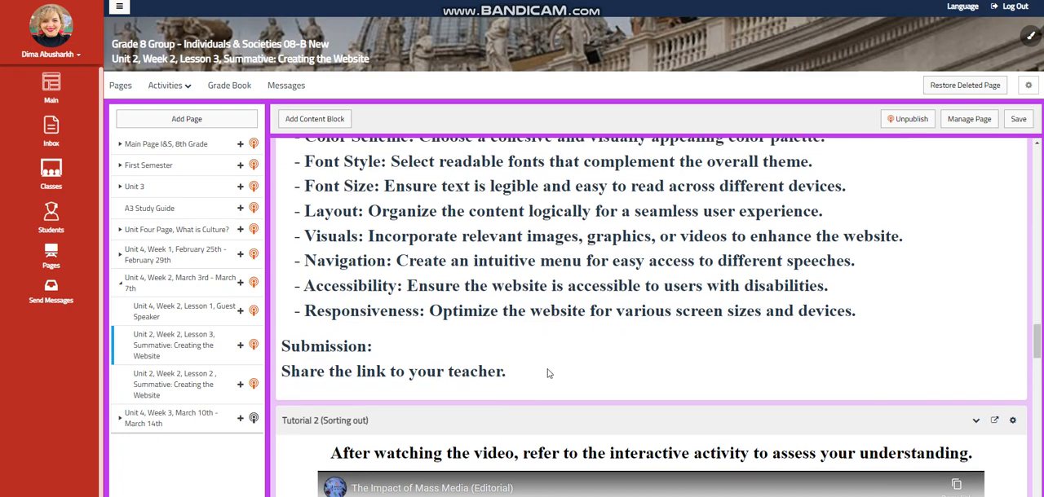
mouse_move(503, 390)
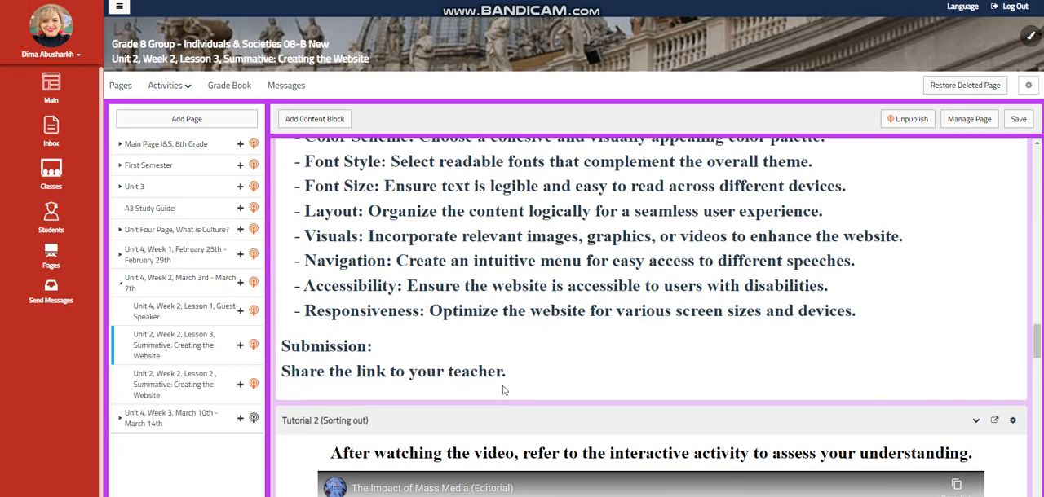
scroll("down", 3)
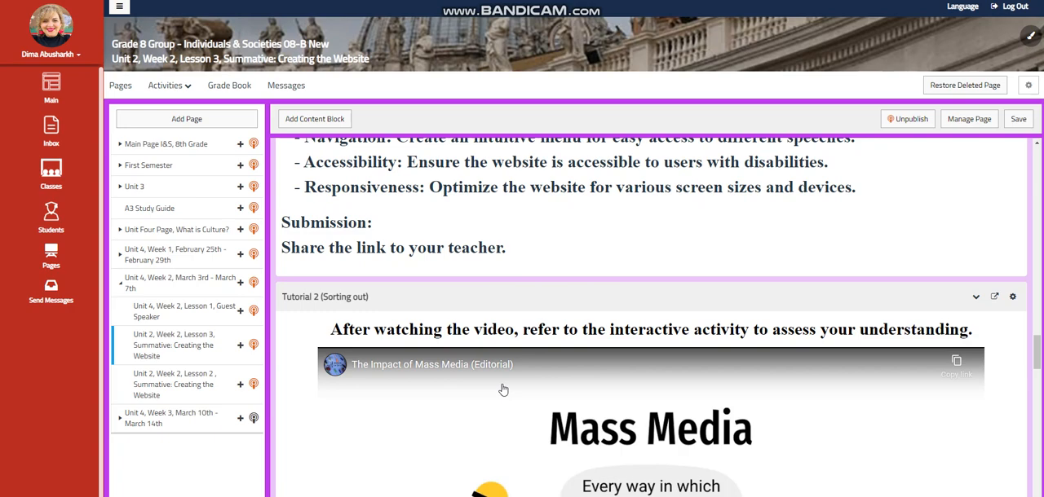
scroll("down", 3)
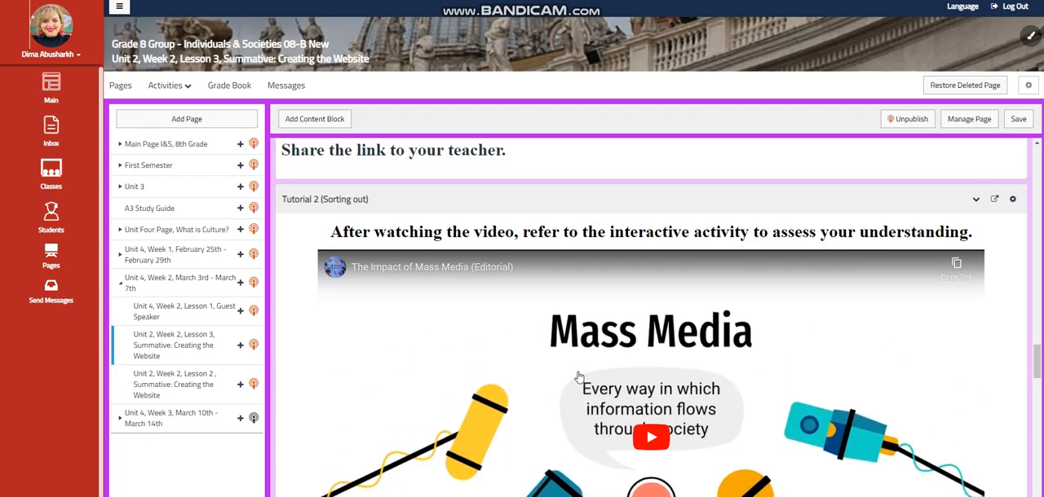
scroll("down", 3)
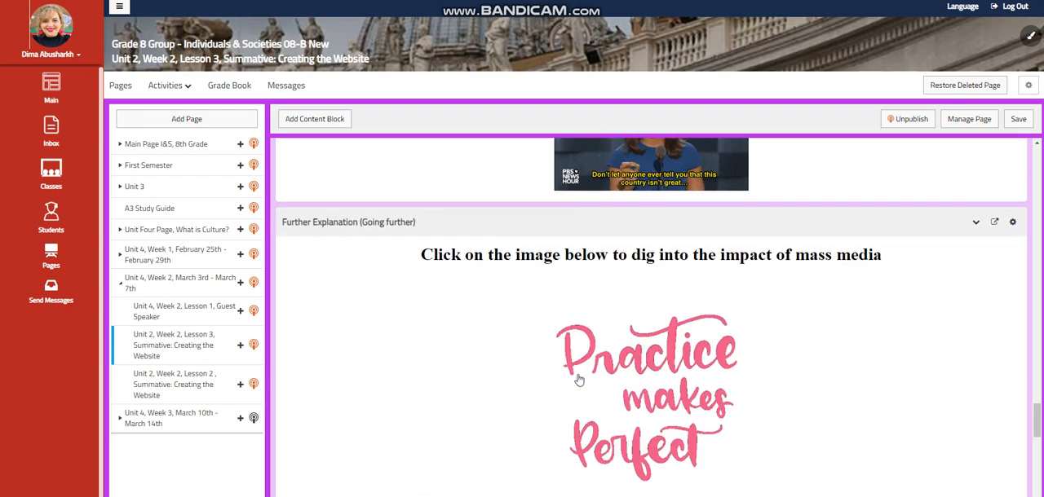
scroll("down", 3)
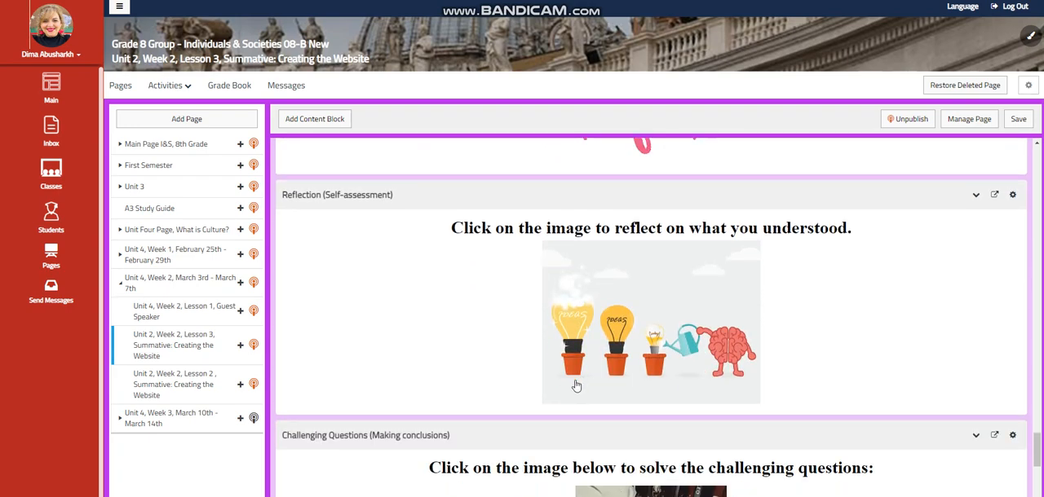
scroll("down", 3)
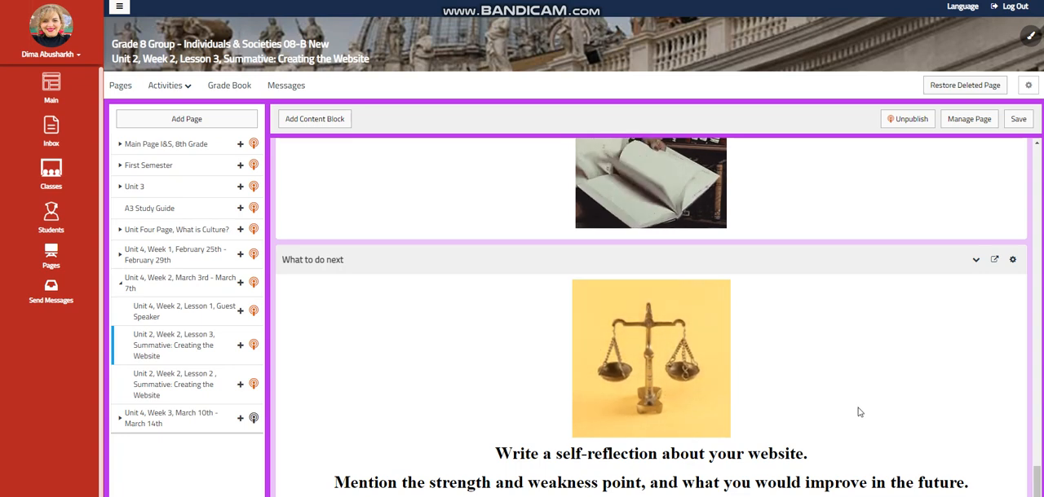
mouse_move(400, 401)
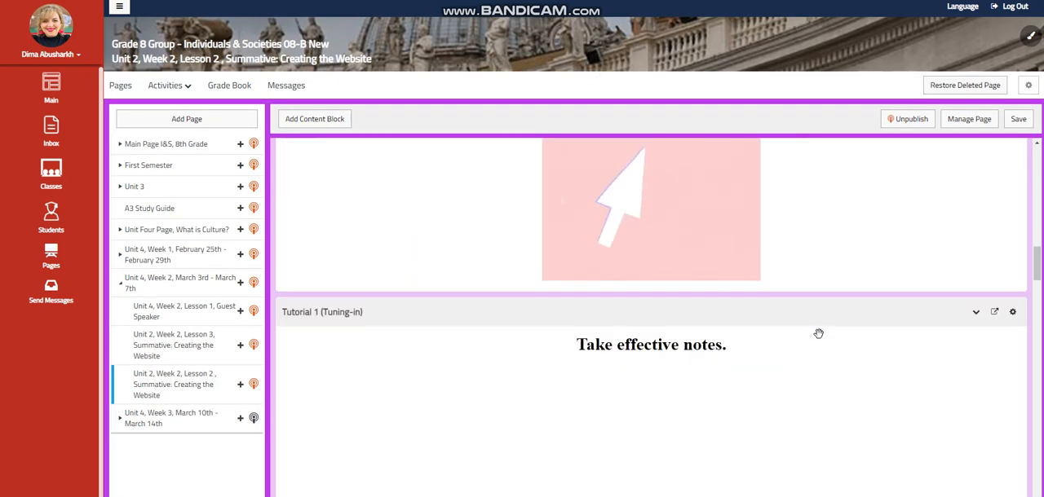
- Scroll the Lesson 2 Creating the Website page to its What to do next block about adding pictures
scroll("down", 3)
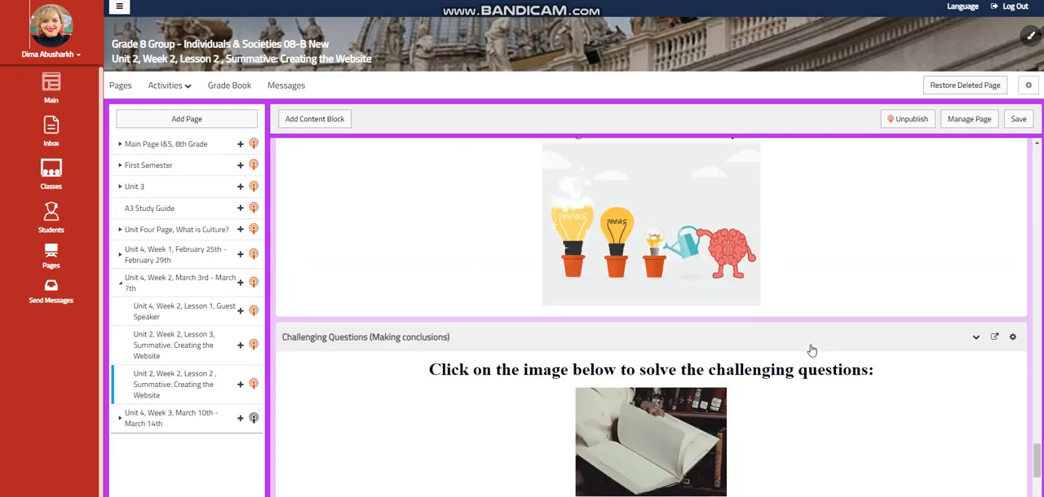
scroll("down", 3)
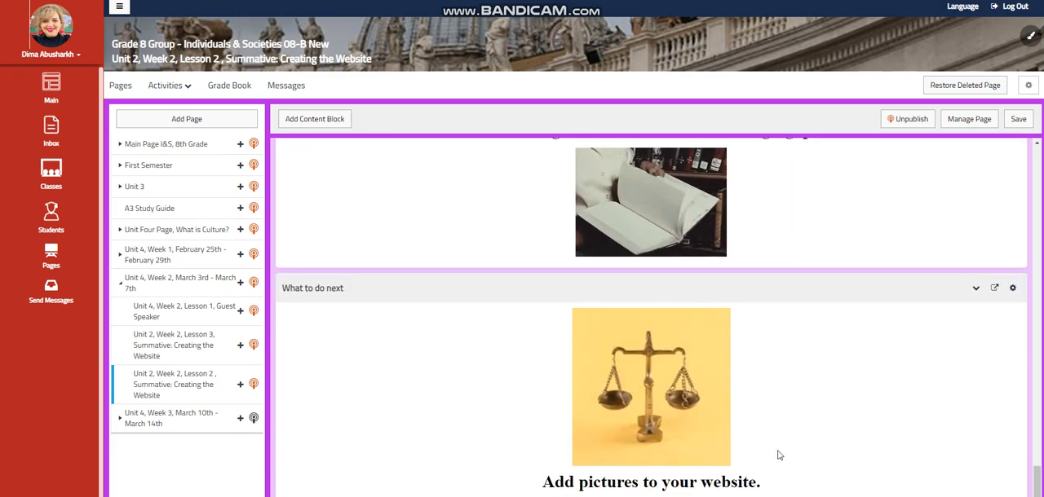
mouse_move(806, 467)
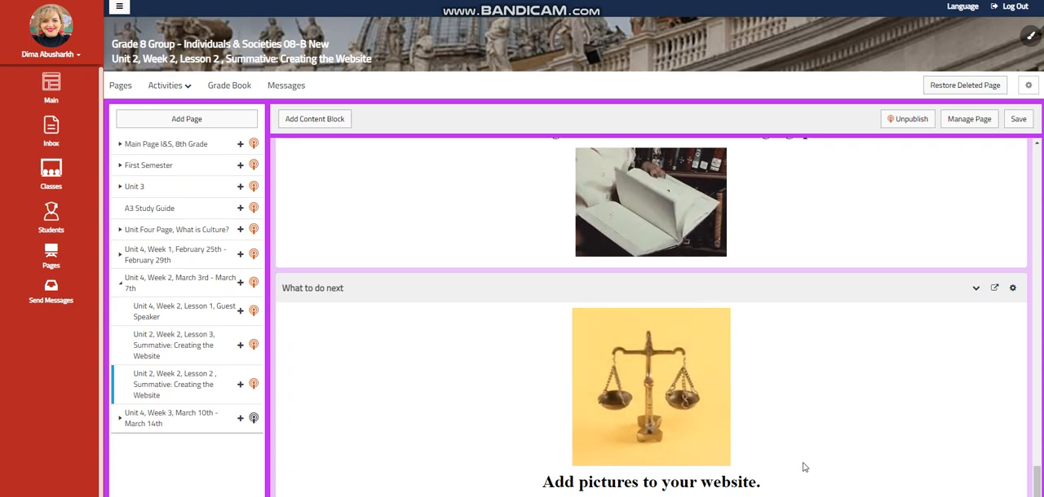
mouse_move(1025, 477)
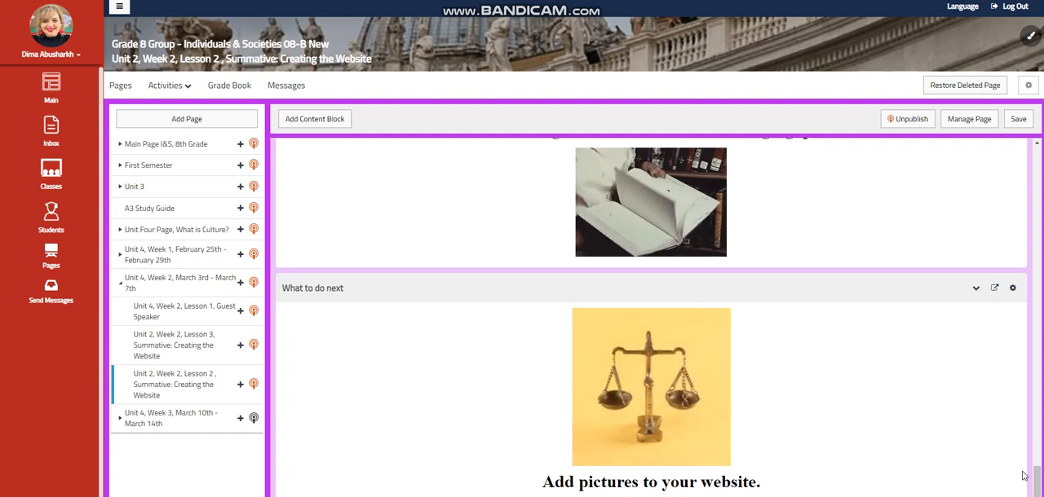